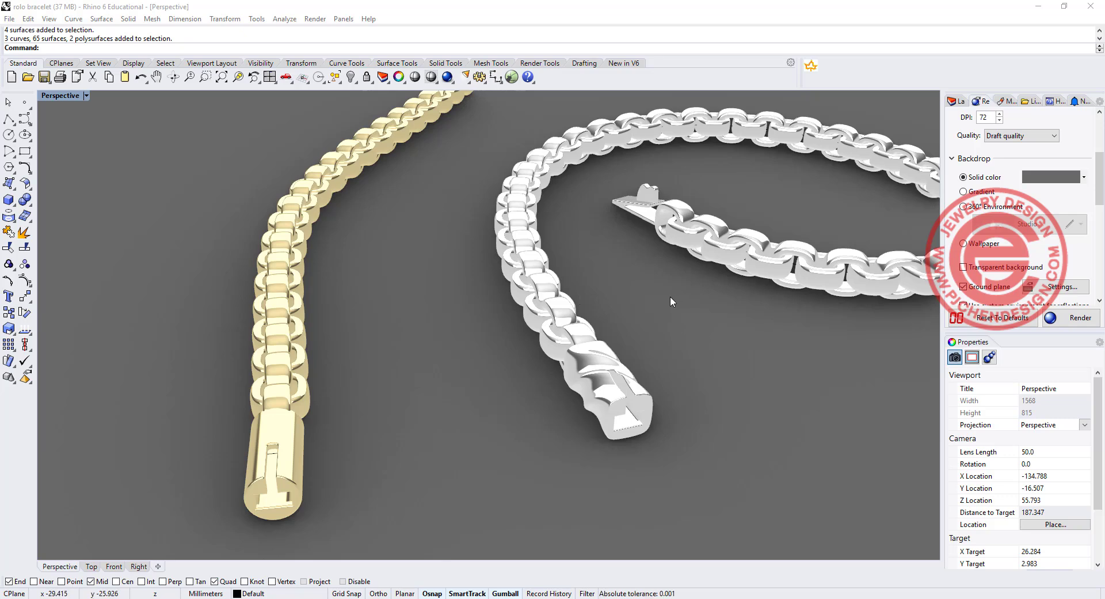
Draw a conic-corner rounded square from its centre, corner and rho point
left_click_drag(669, 302, 655, 292)
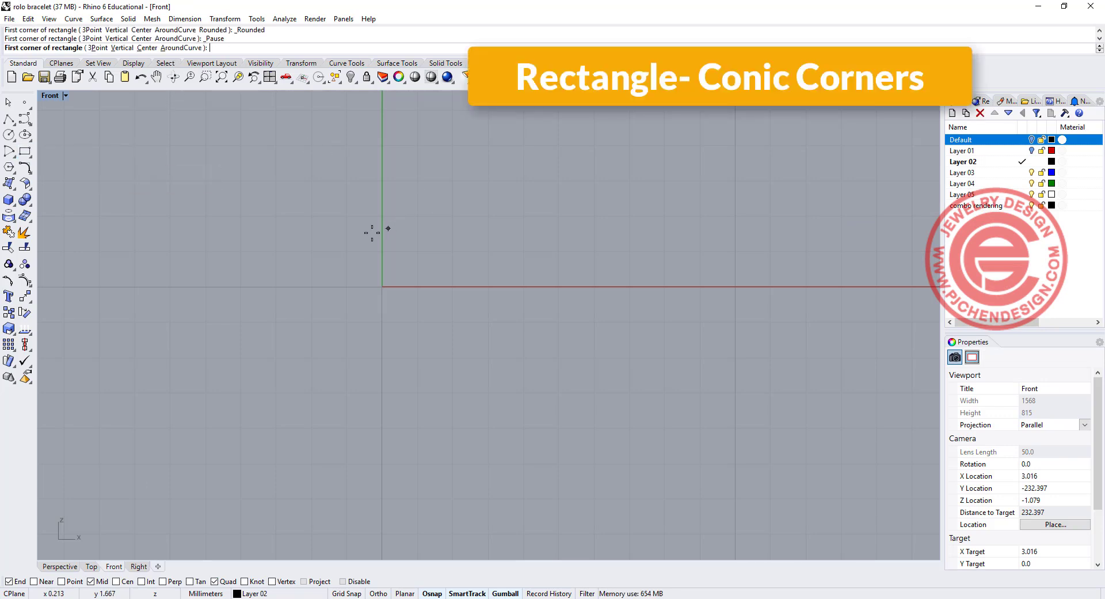
left_click(140, 49)
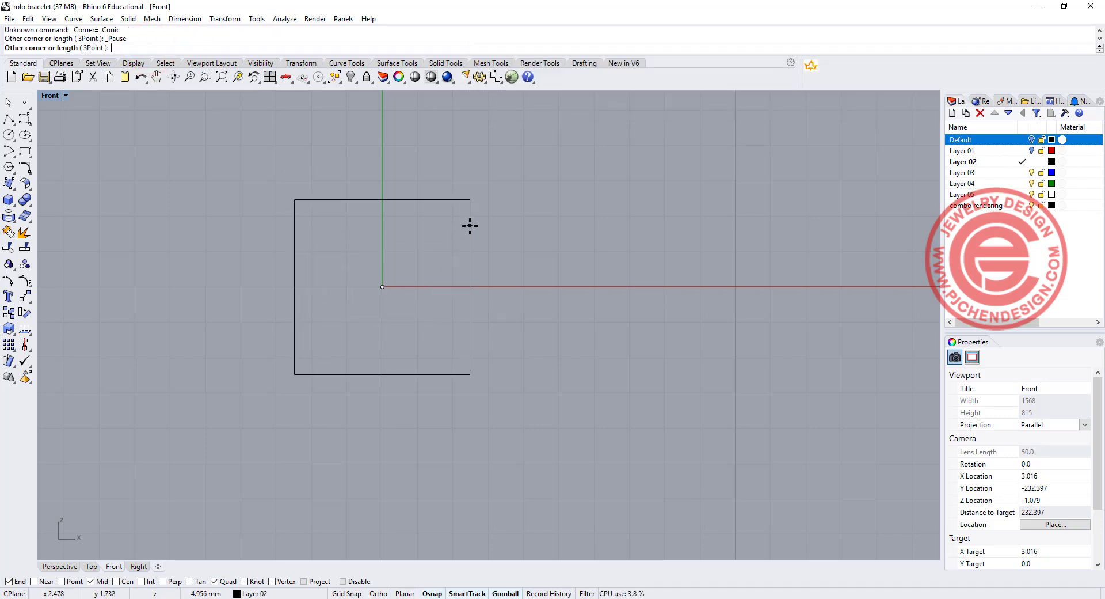
left_click(468, 225)
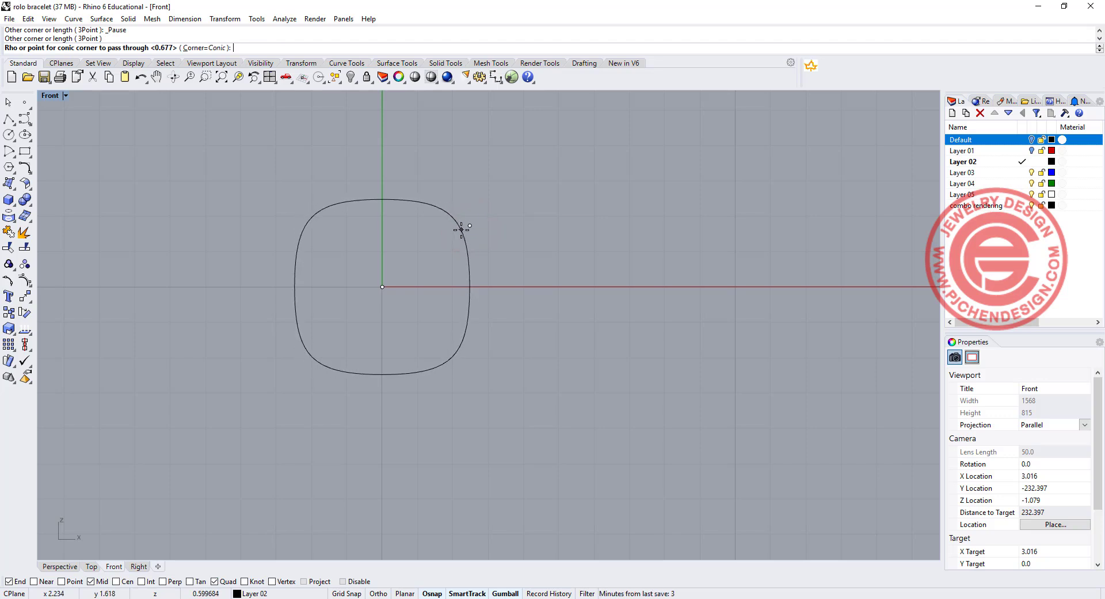
left_click(462, 229)
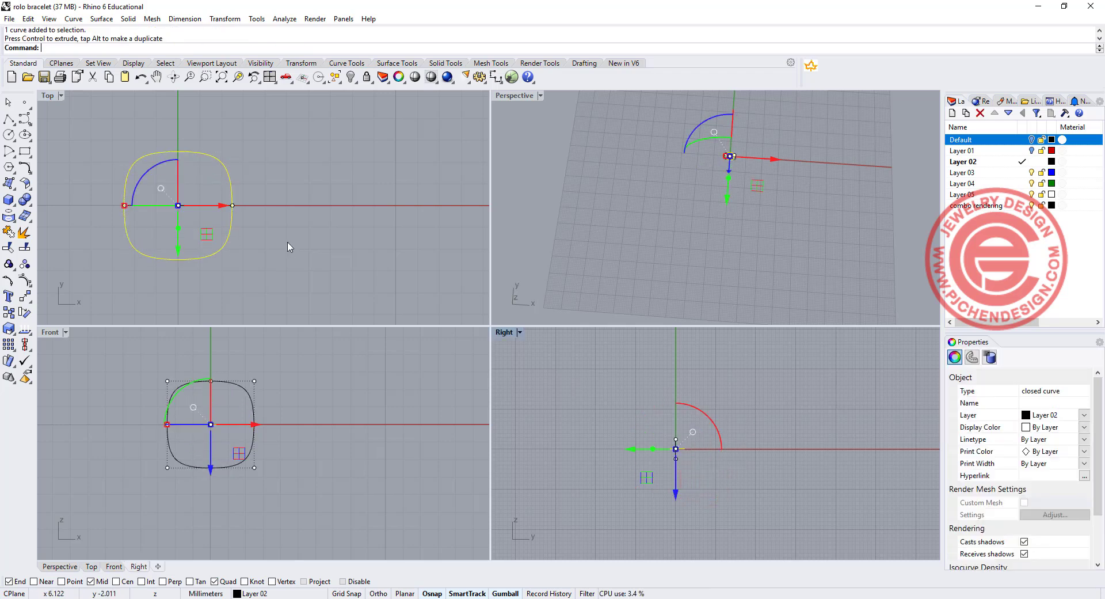
Duplicate the rounded square and shape the copy into a narrow upright cross-section profile
key("ctrl+z")
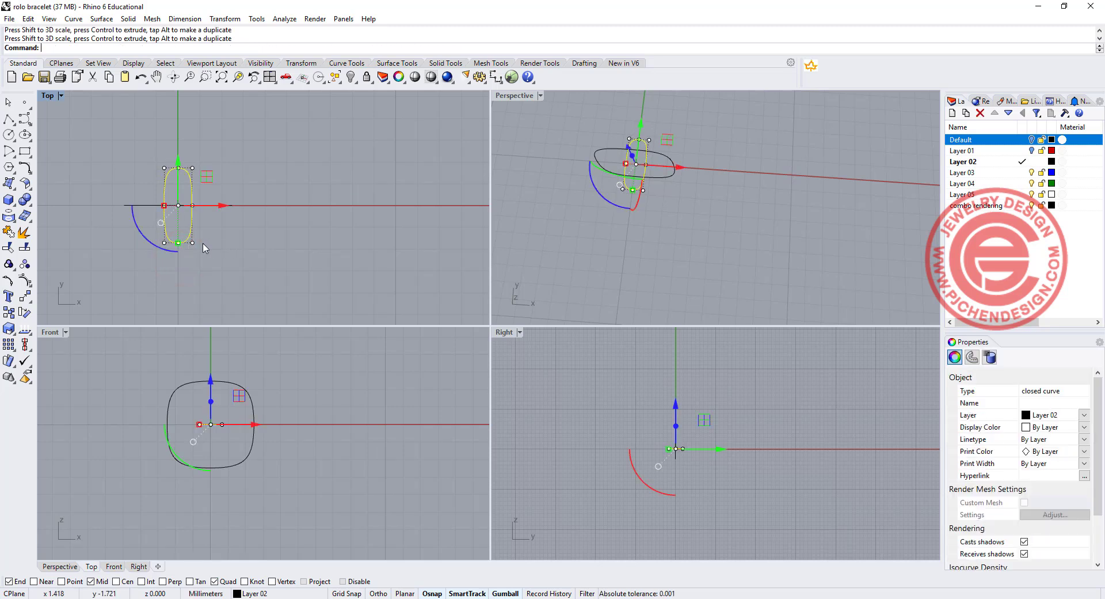
left_click(23, 291)
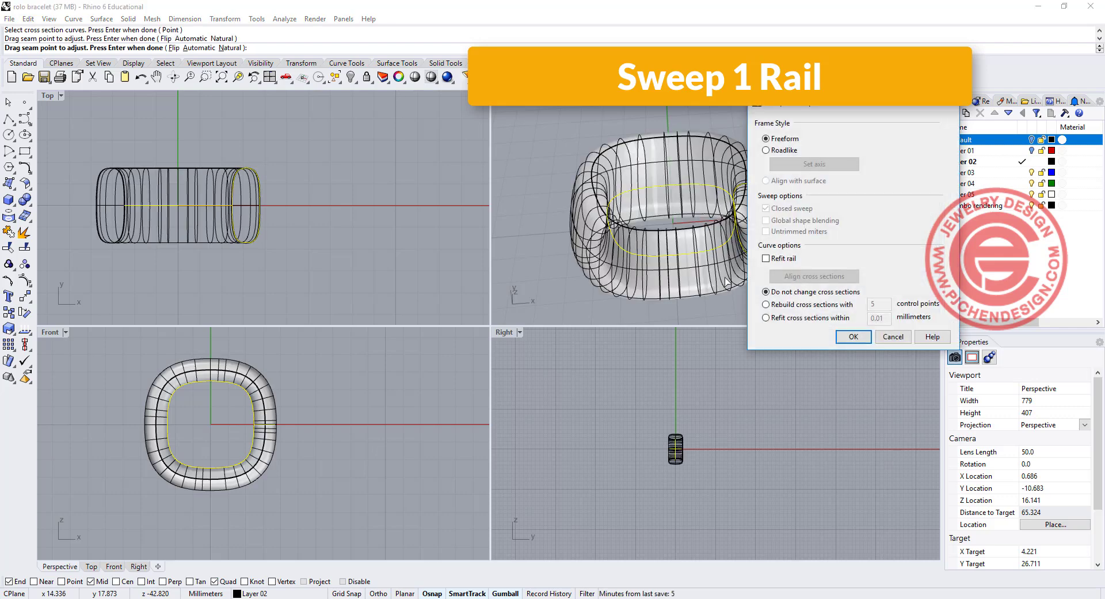
Accept the one-rail sweep with default options to finish the first tube link
left_click(852, 337)
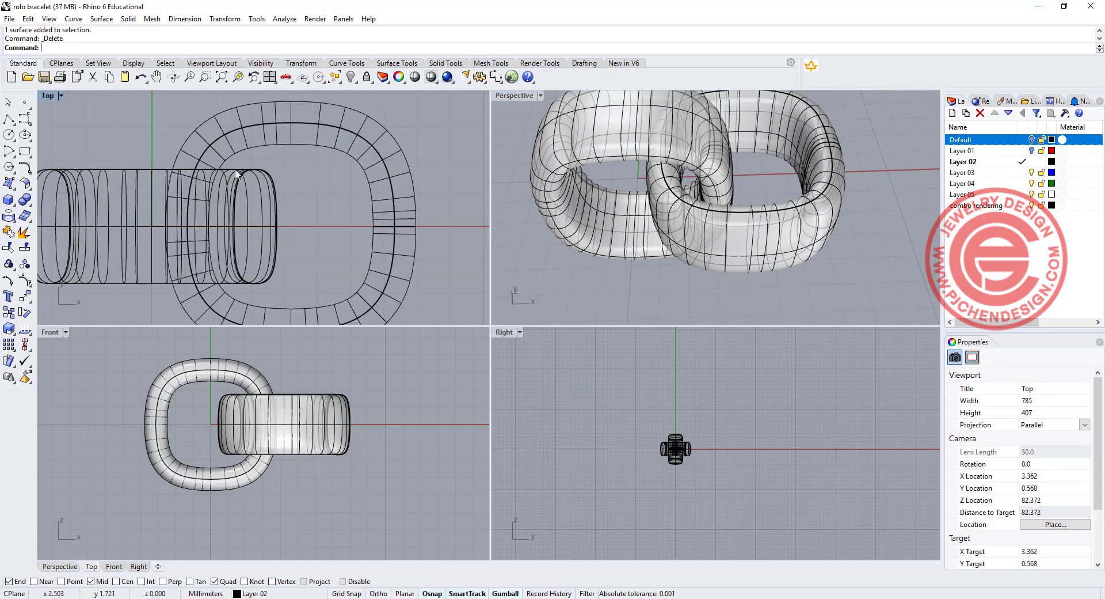
Pick the swept surface from the overlapping objects and delete the links
left_click(241, 176)
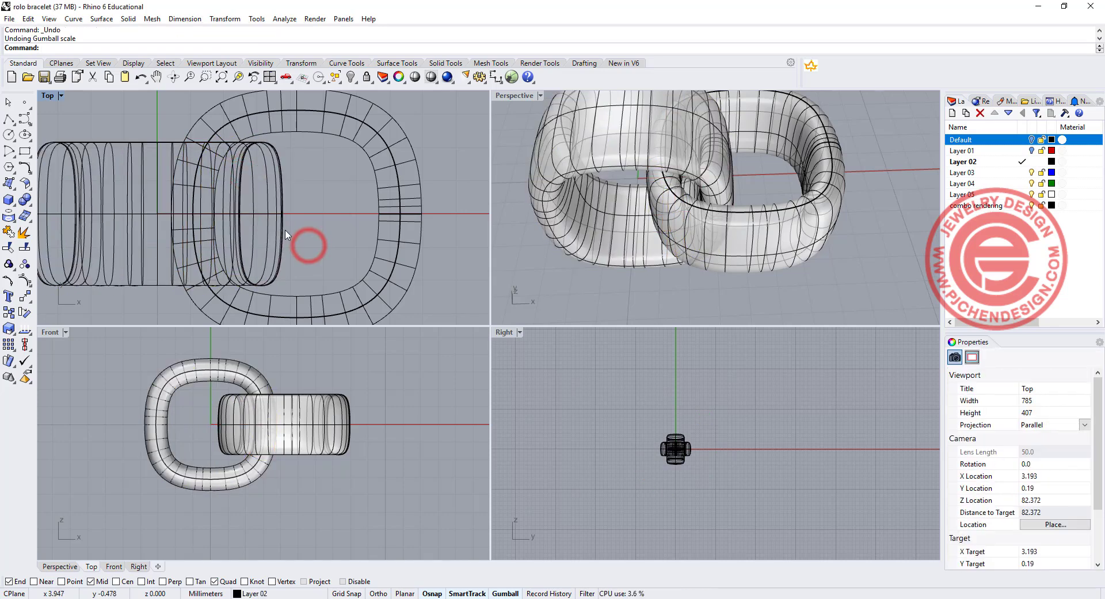
left_click(285, 233)
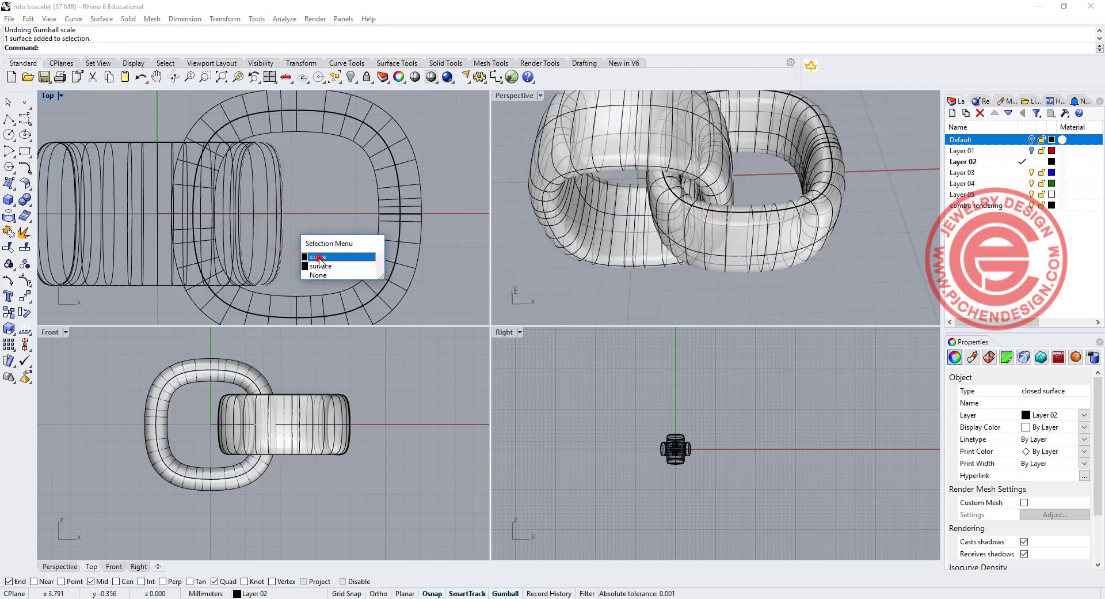
left_click(318, 255)
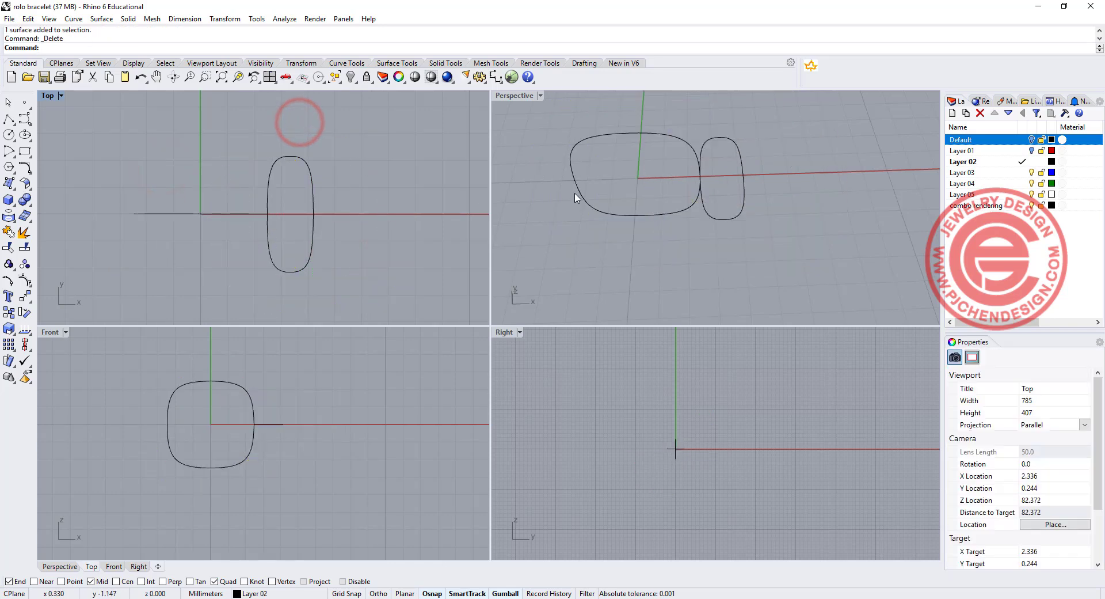
Re-sweep the narrow profile along the rounded-square rail with default options
left_click(101, 19)
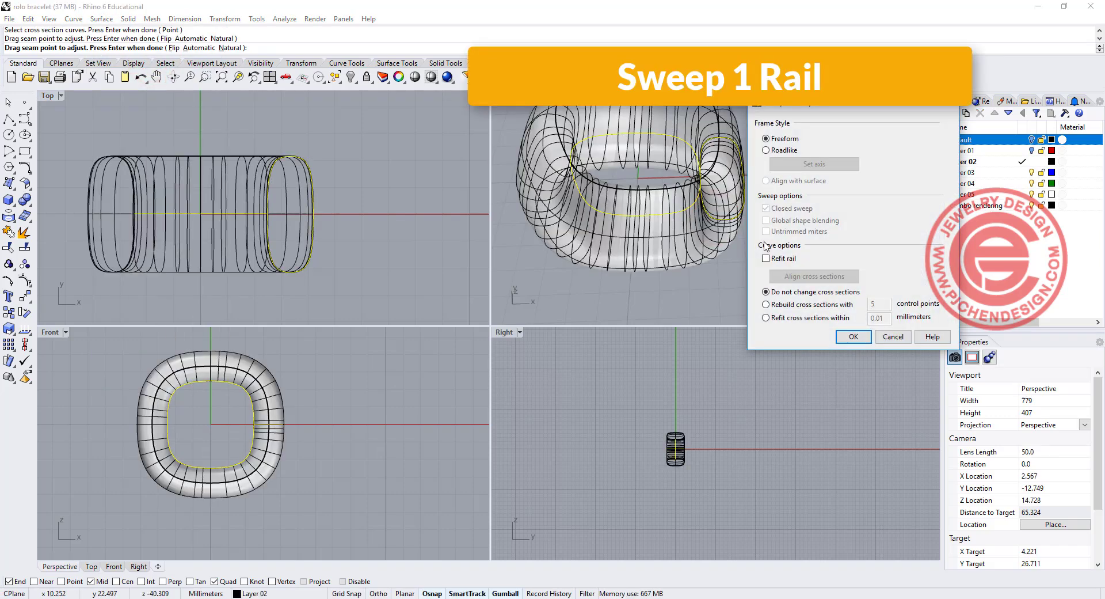
left_click(851, 336)
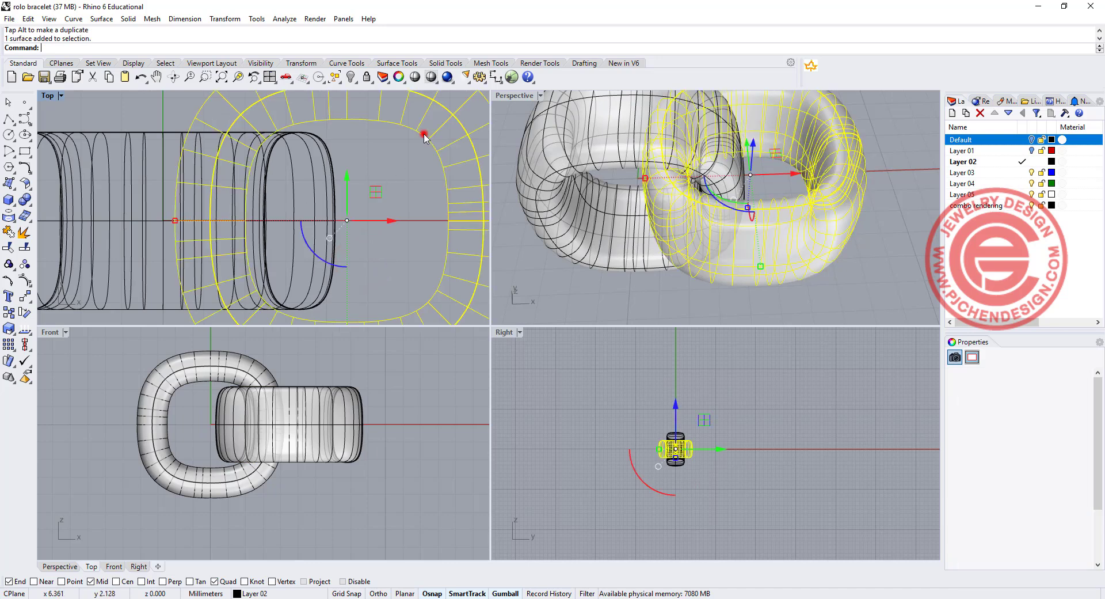
Colour the second link red and show the Top view ghosted
left_click(1084, 427)
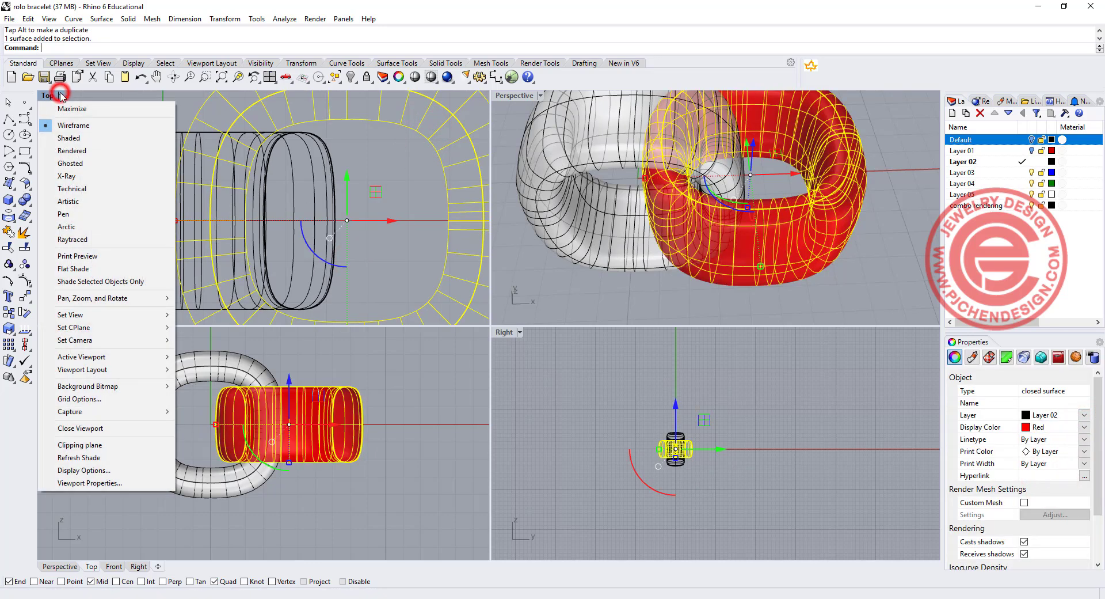
left_click(71, 162)
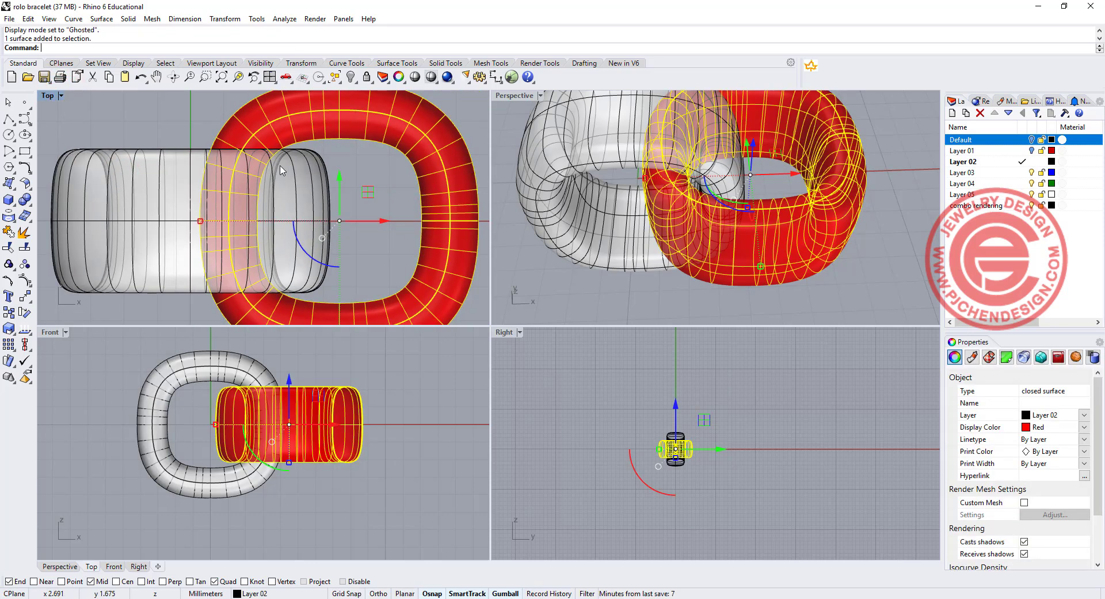
mouse_move(265, 168)
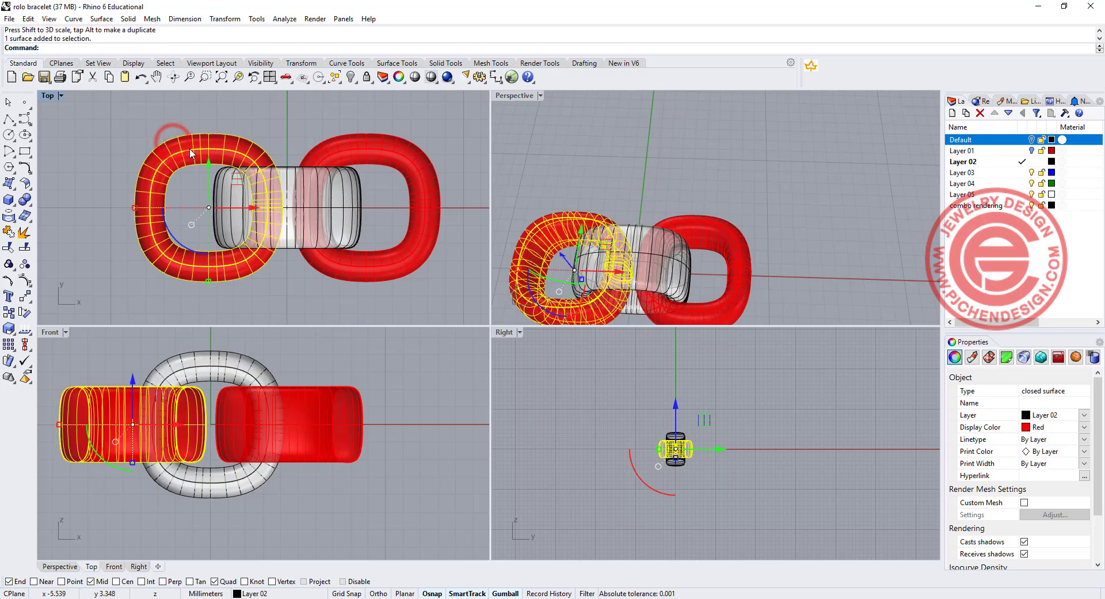
Revert the copied link and red colouring, leaving two white interlocked links
key("Delete")
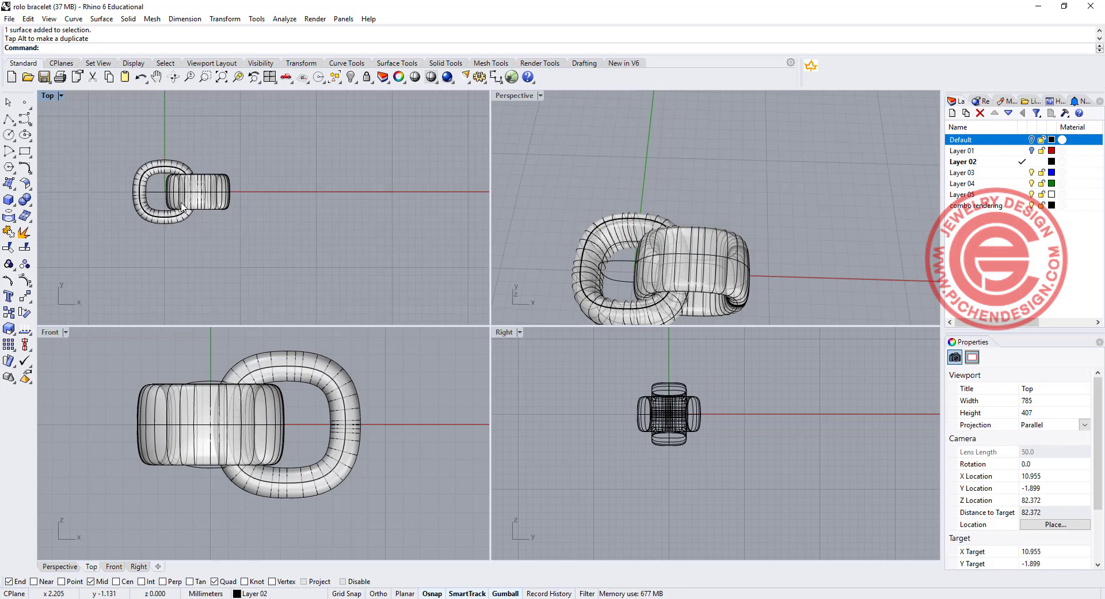
Draw the wavy bracelet path curve across the Top view and reach for the transform commands
double_click(47, 95)
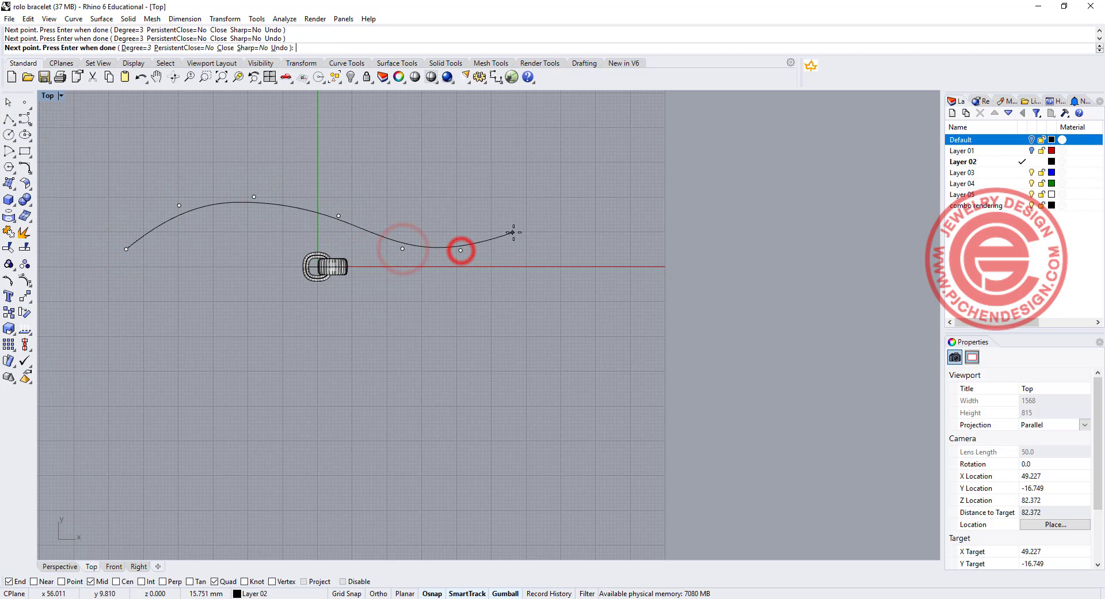
left_click(518, 236)
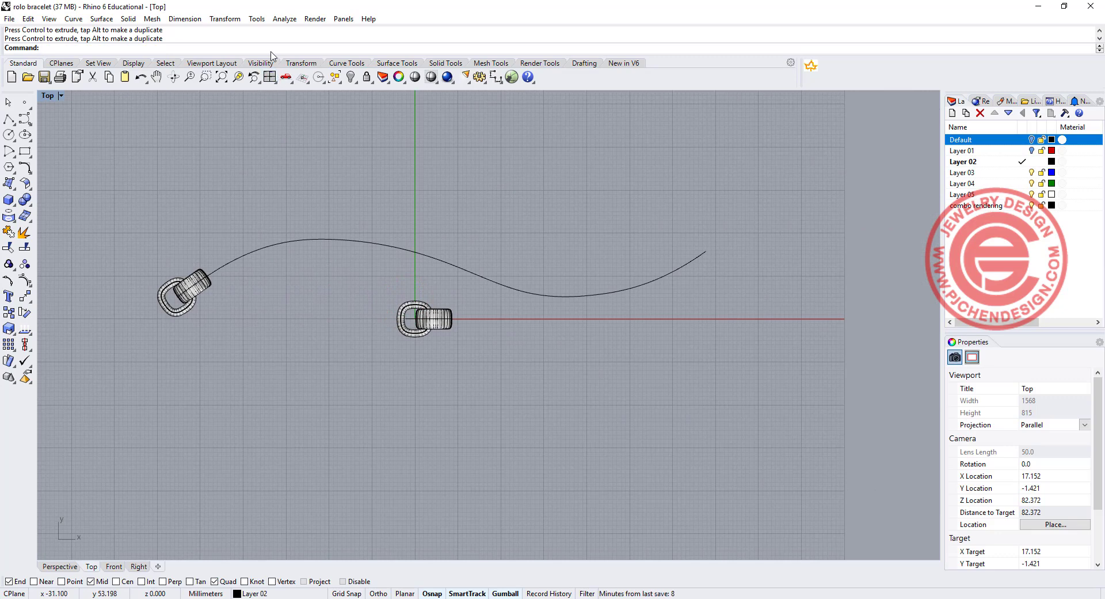
left_click(224, 18)
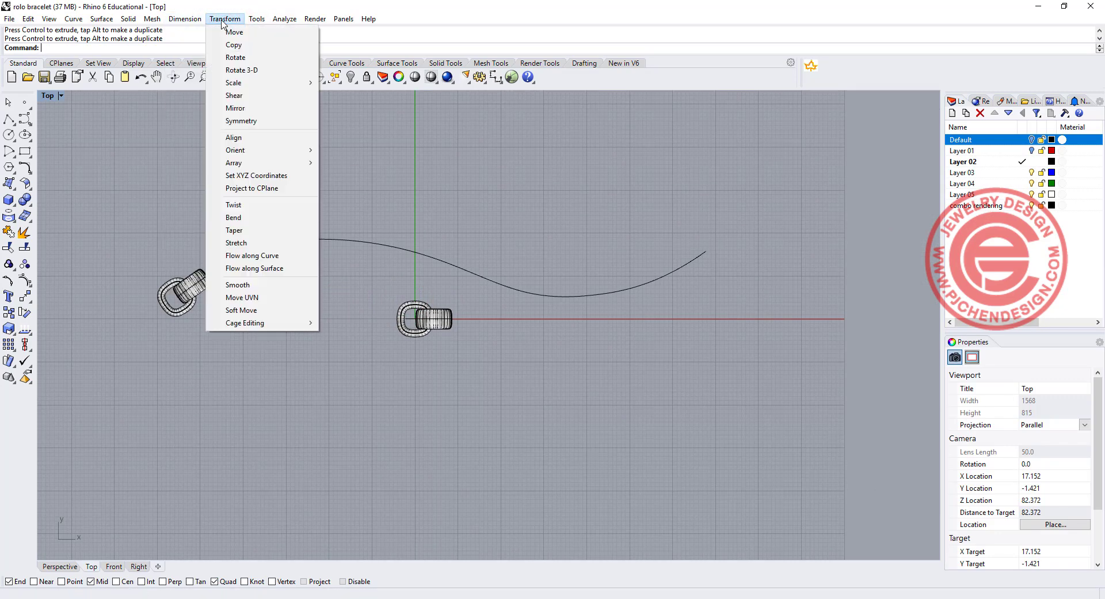
left_click(233, 162)
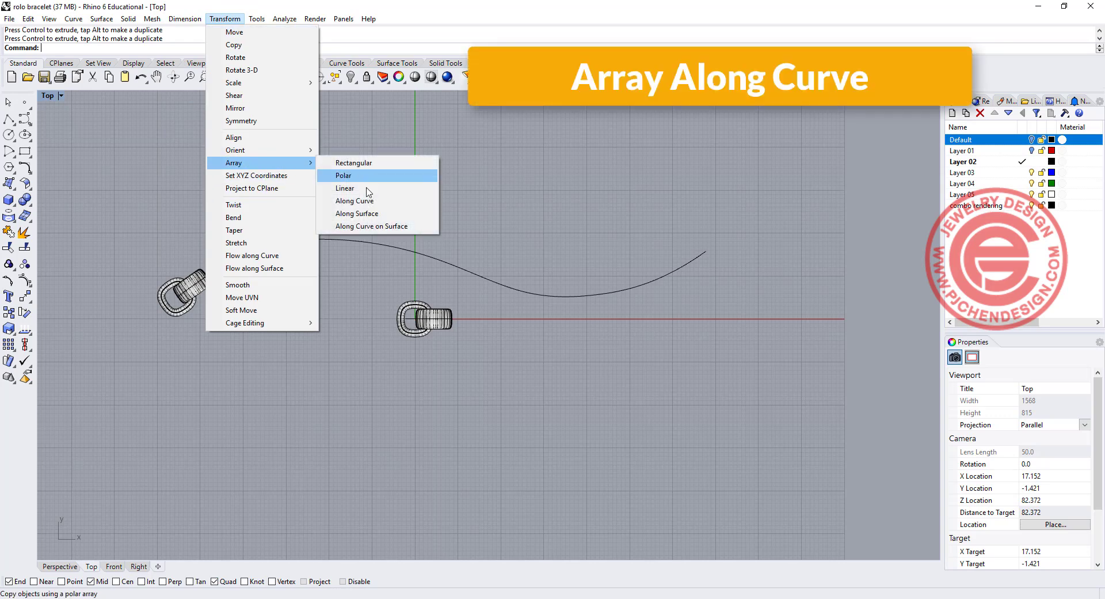
left_click(354, 200)
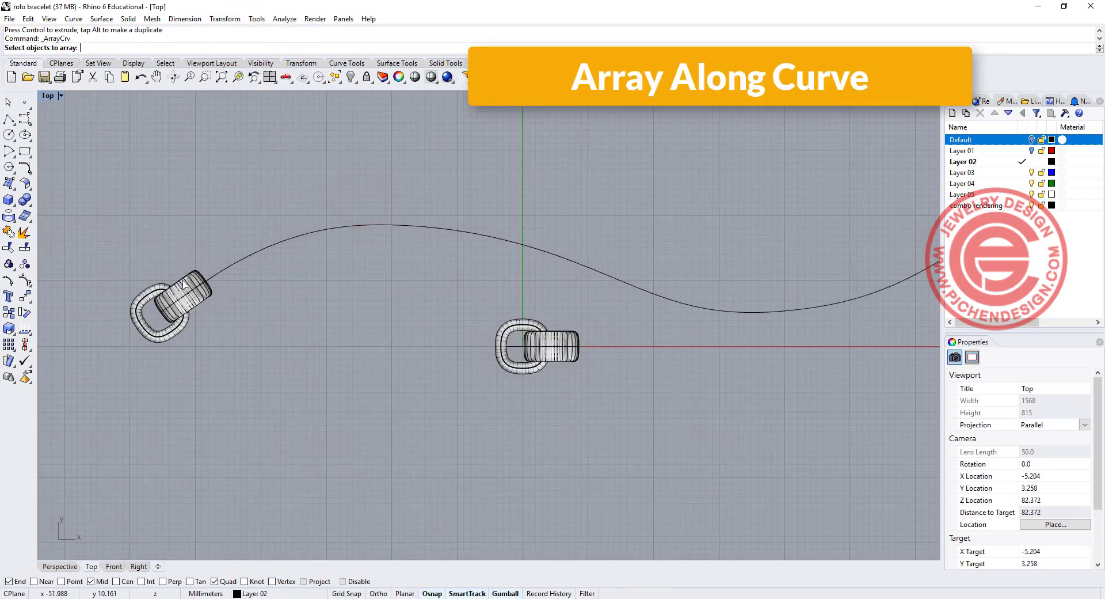
left_click(173, 303)
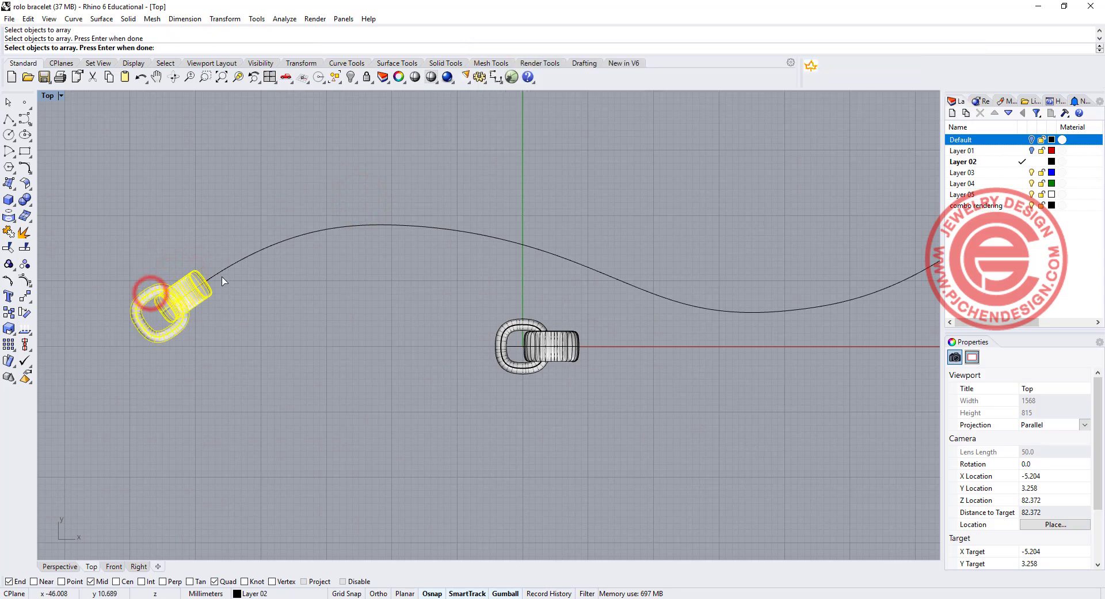
left_click(222, 274)
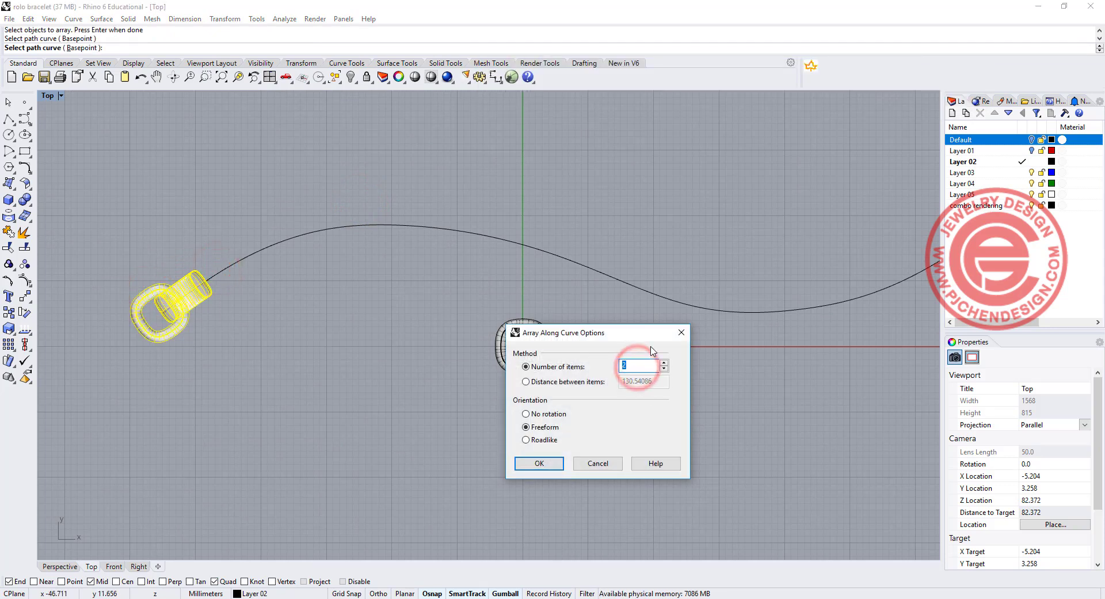
type("20")
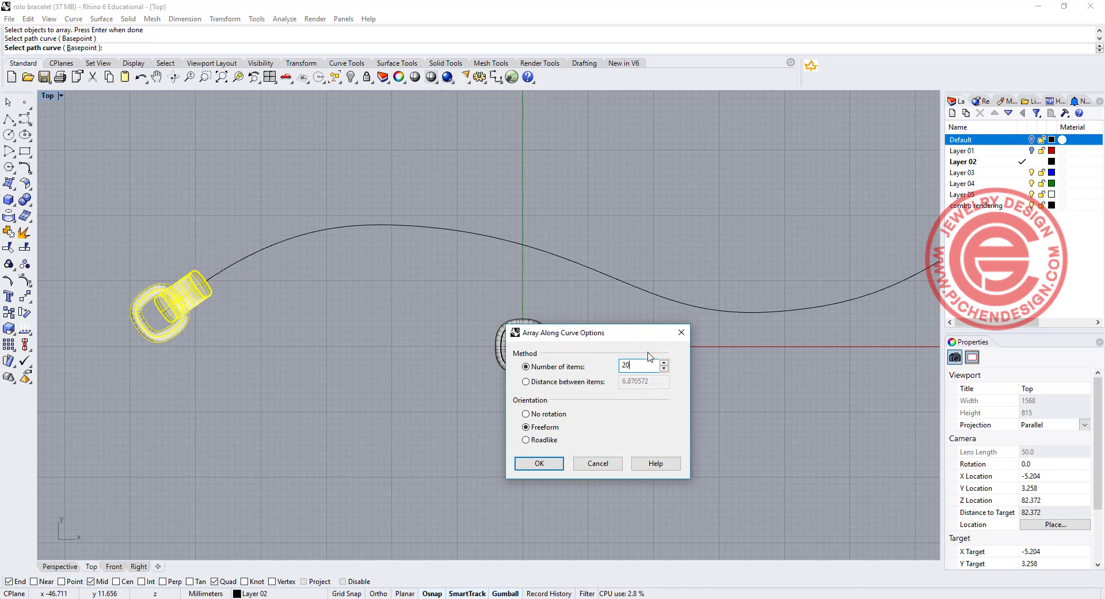
left_click(539, 463)
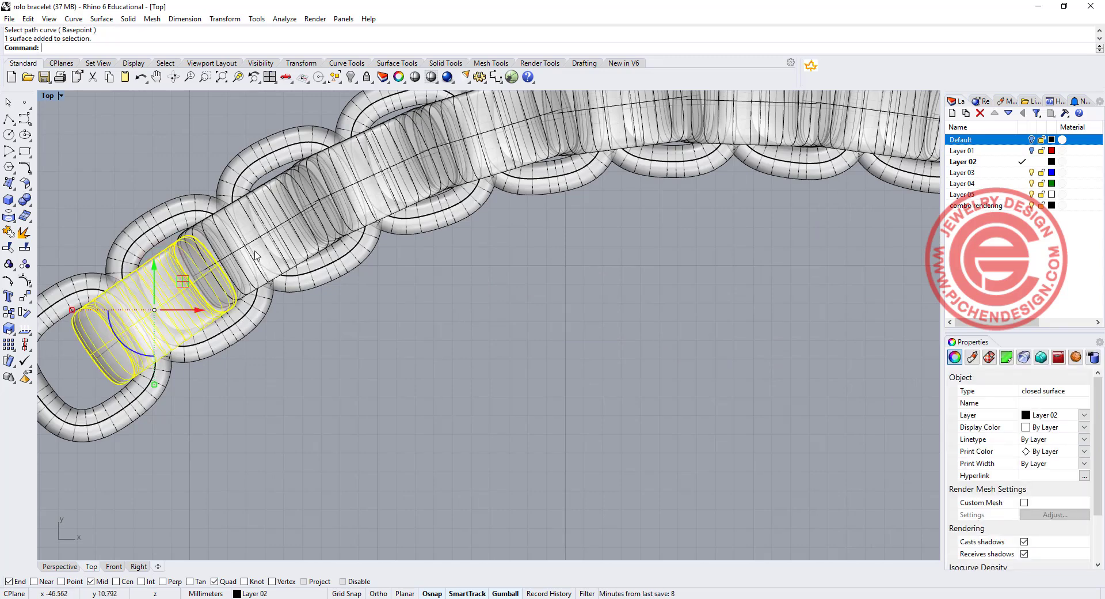
key("ctrl+z")
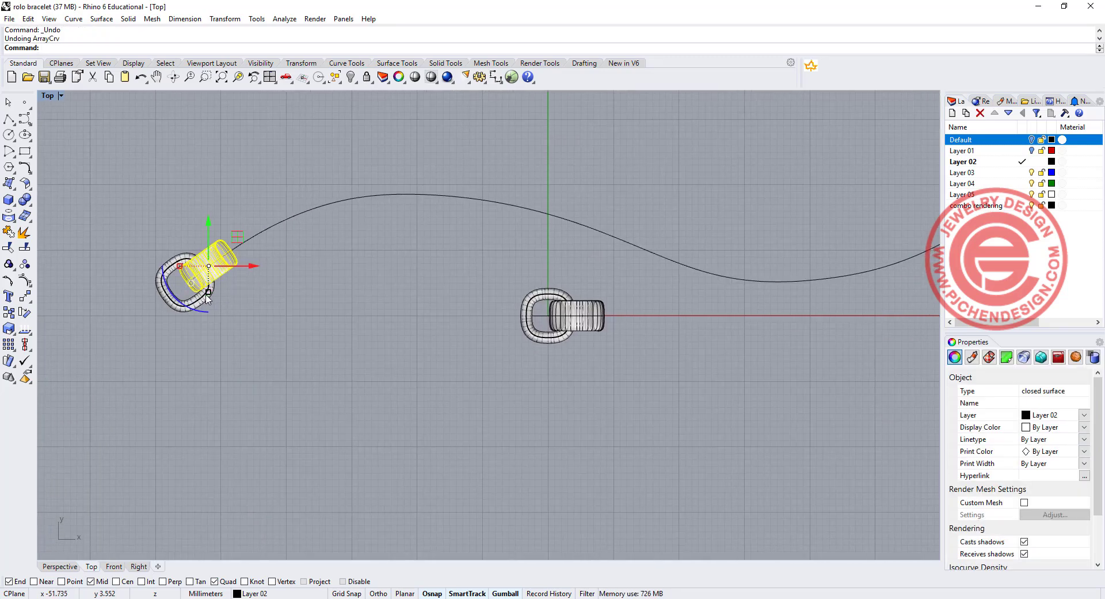
Array the link pair along the wavy path with 16 items and Freeform orientation
left_click(246, 239)
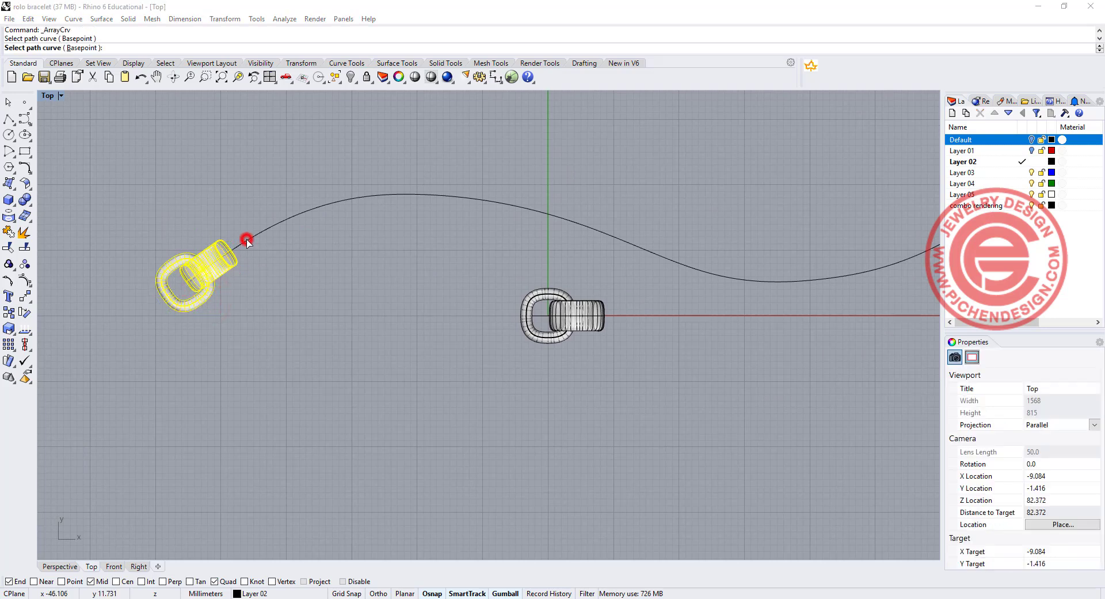
left_click(247, 239)
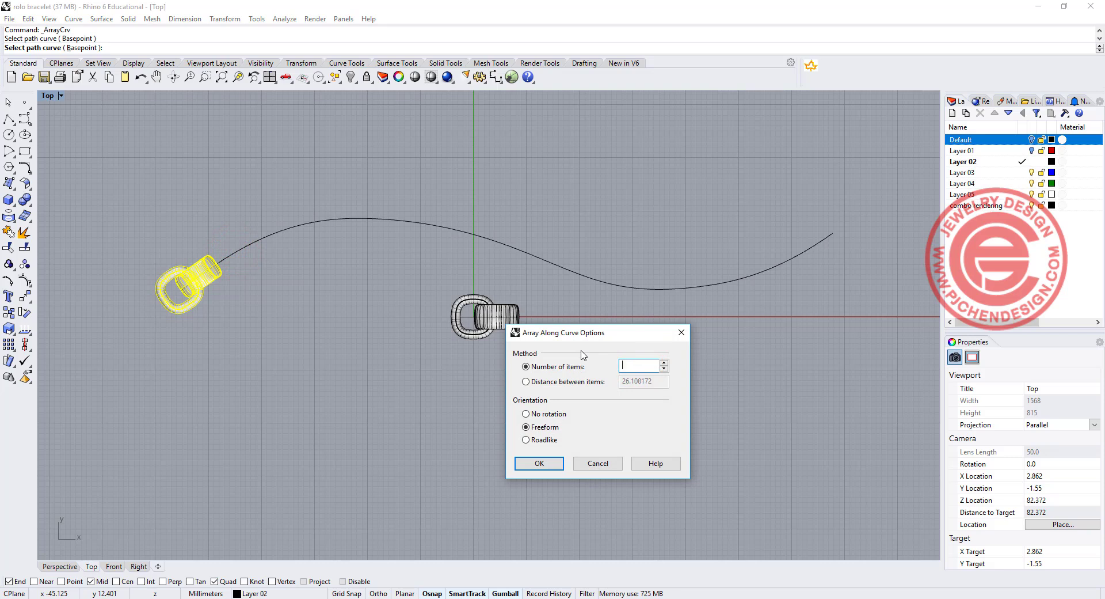
type("16")
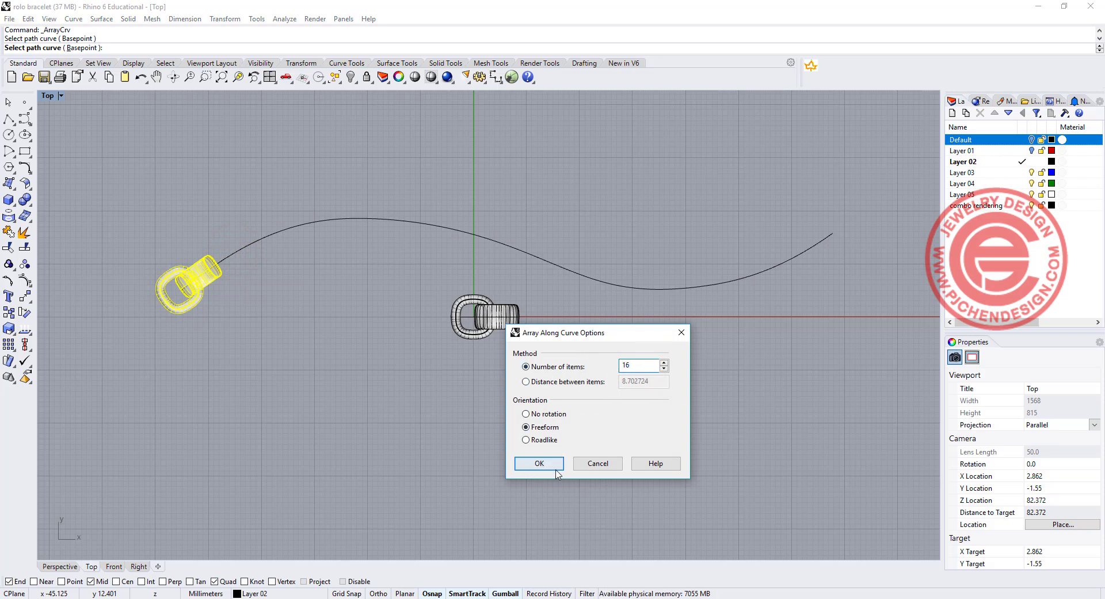
left_click(539, 463)
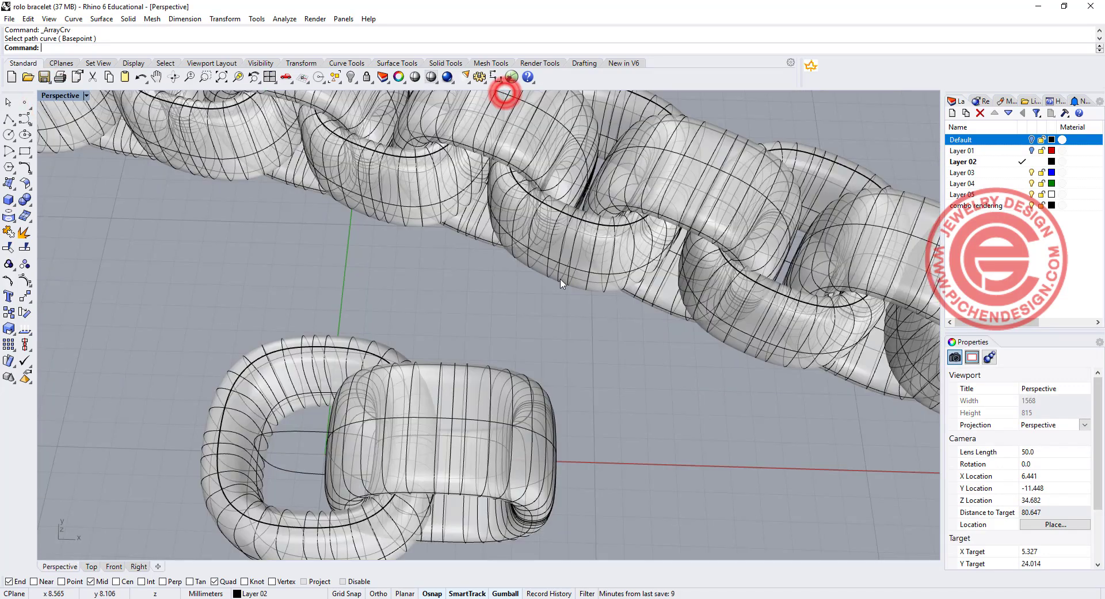
scroll("down", 3)
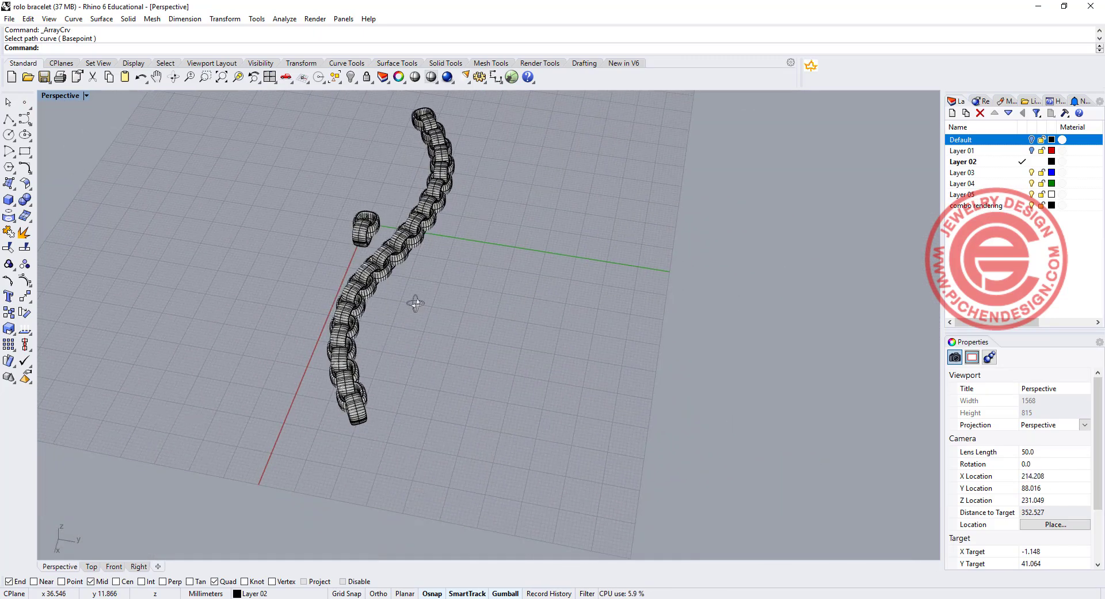
left_click_drag(415, 303, 634, 325)
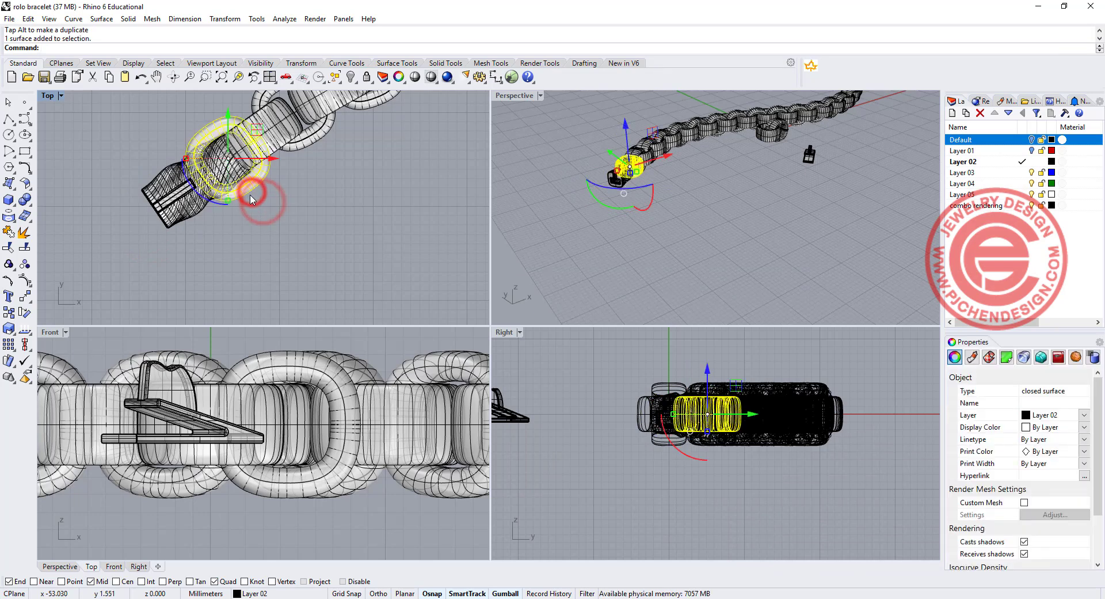
Delete the extra first link that overlapped the clasp piece
key("Delete")
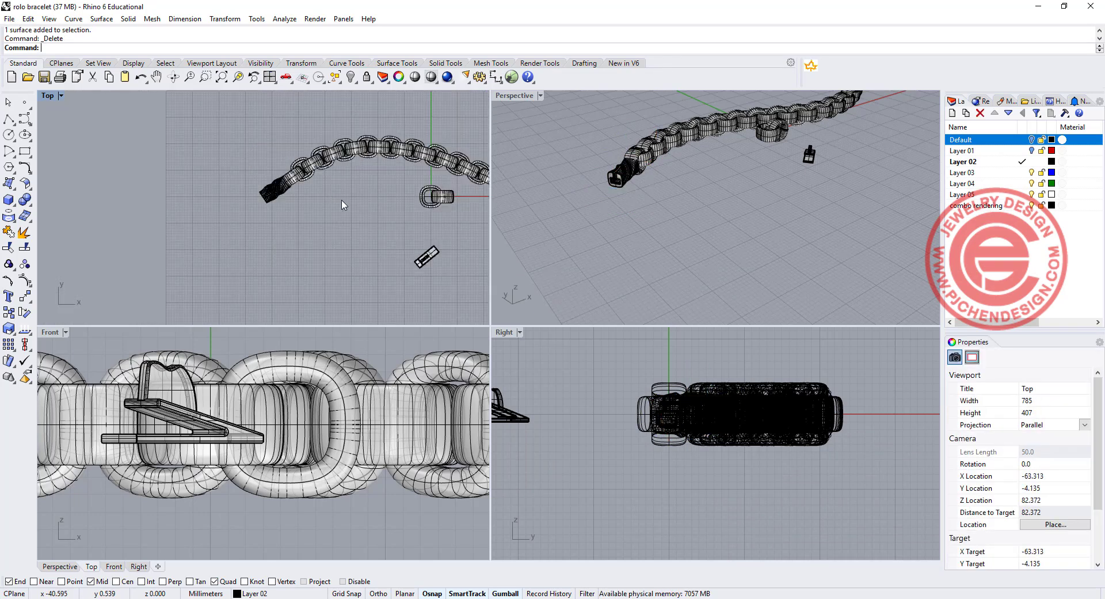